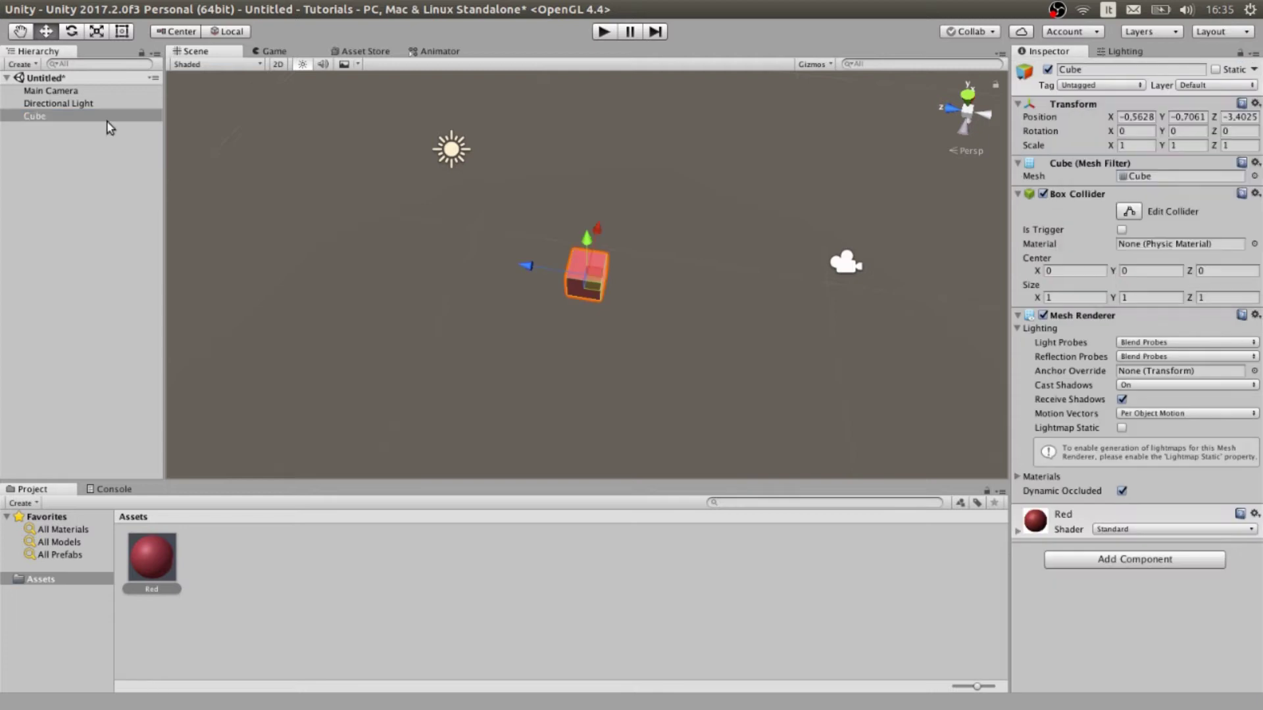
# Step: Apply the Red material to the cube and add an if(Input.GetKey(keycode.Space)) check to its spin script
pyautogui.click(56, 90)
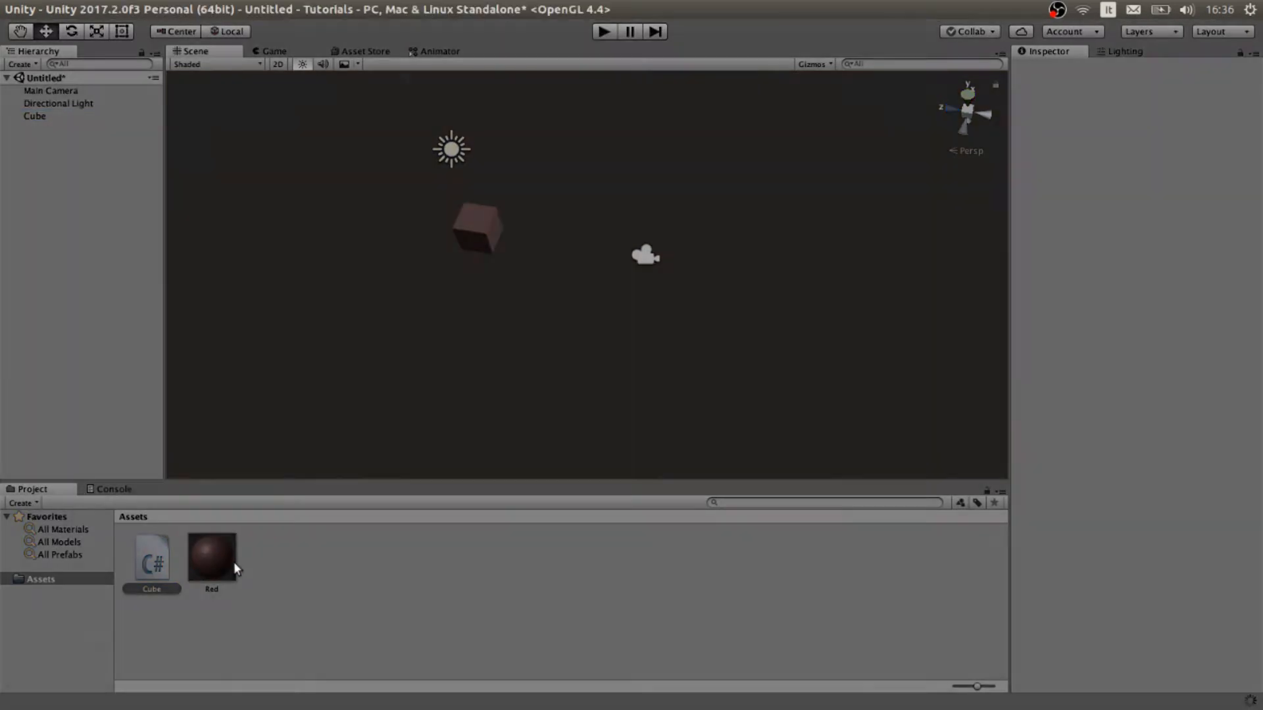
pyautogui.click(212, 557)
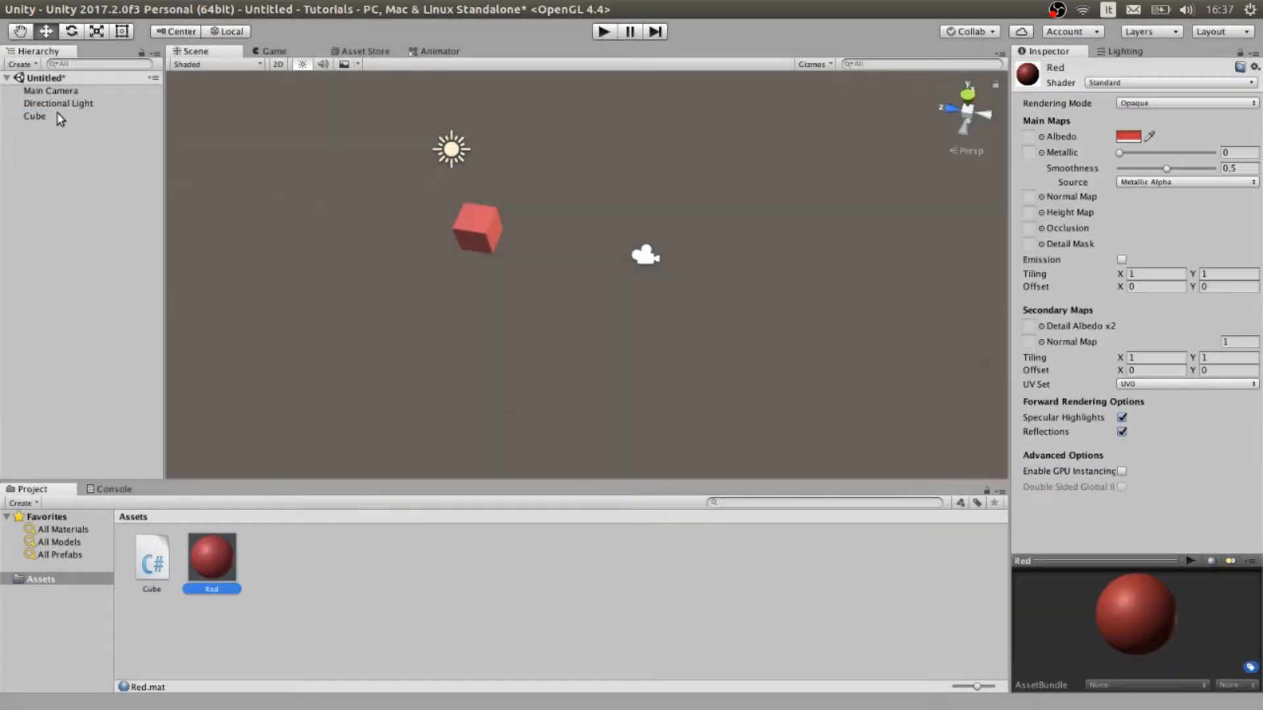
pyautogui.click(152, 558)
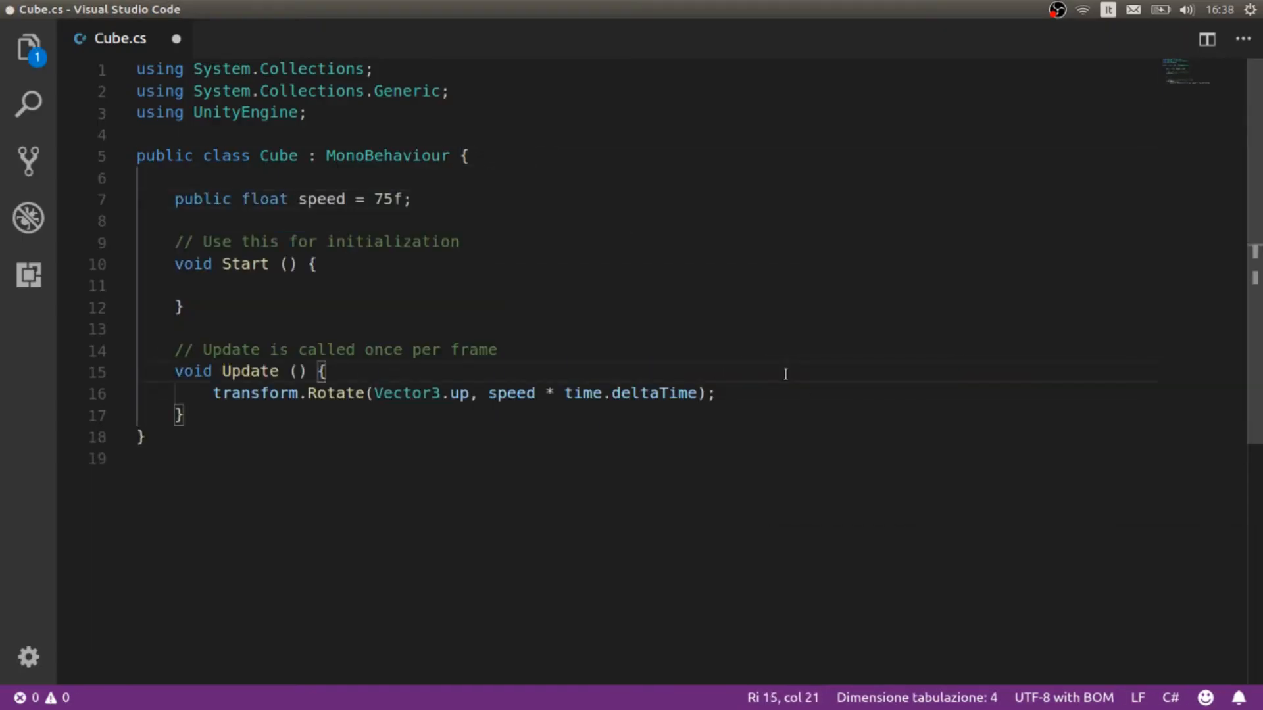
pyautogui.write('if(Input.GetKey(keycode.Space));')
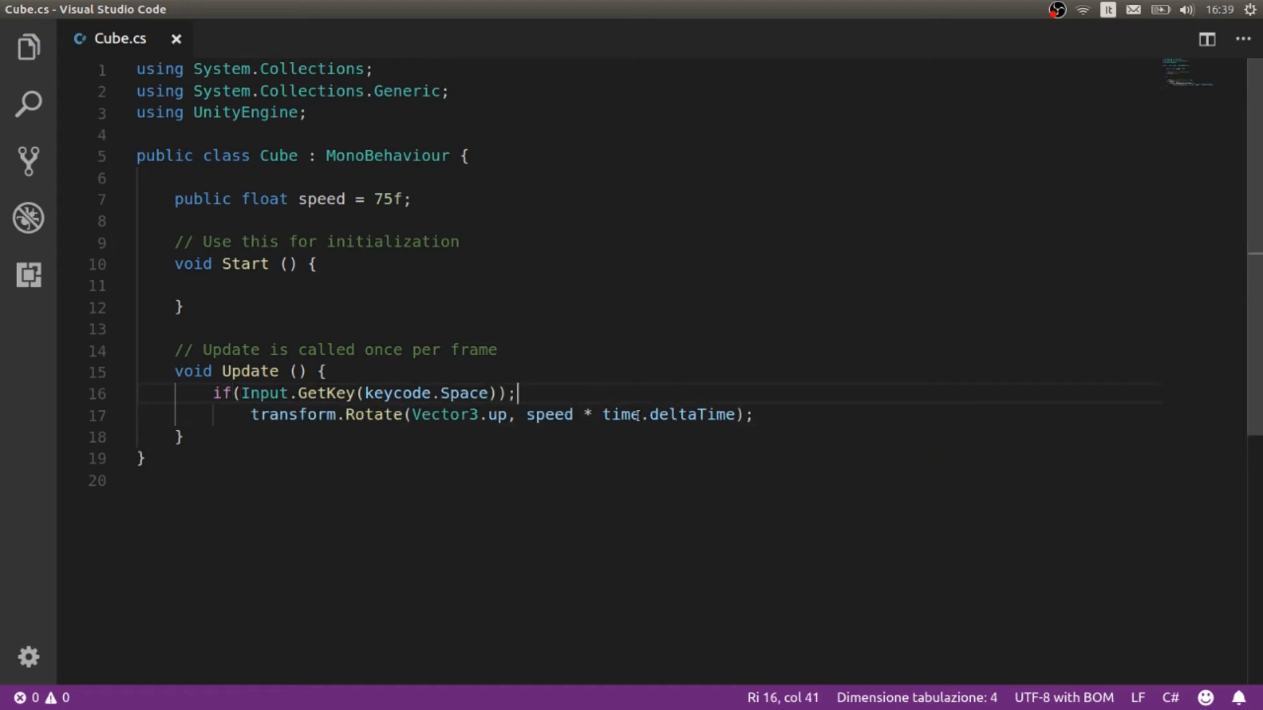
pyautogui.click(368, 394)
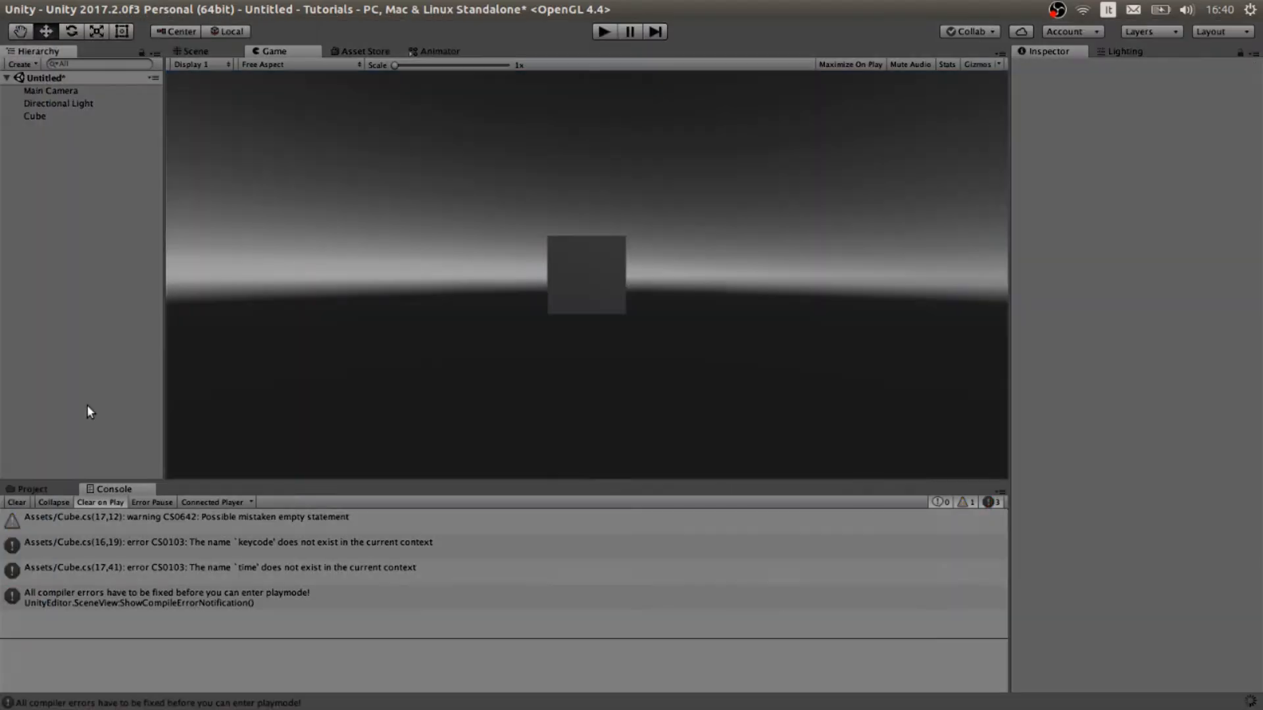
# Step: Clear the compiler errors shown in the Console after trying to play
pyautogui.click(16, 502)
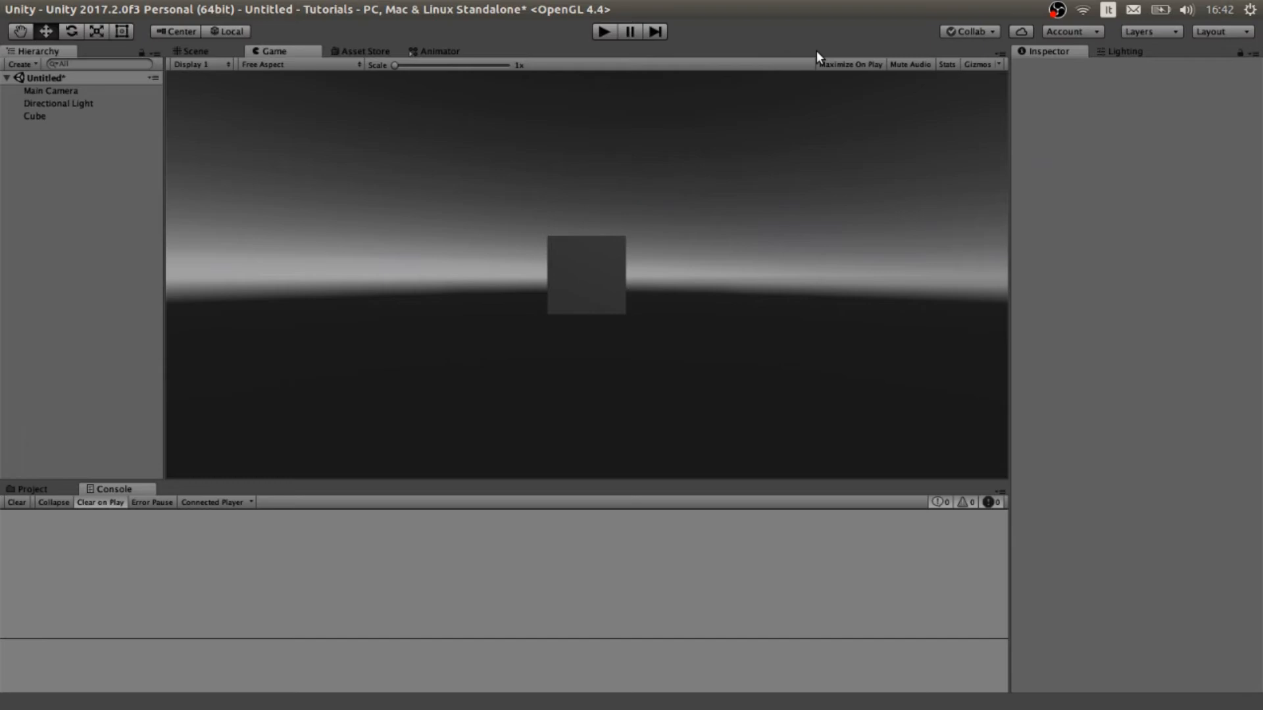
pyautogui.click(605, 32)
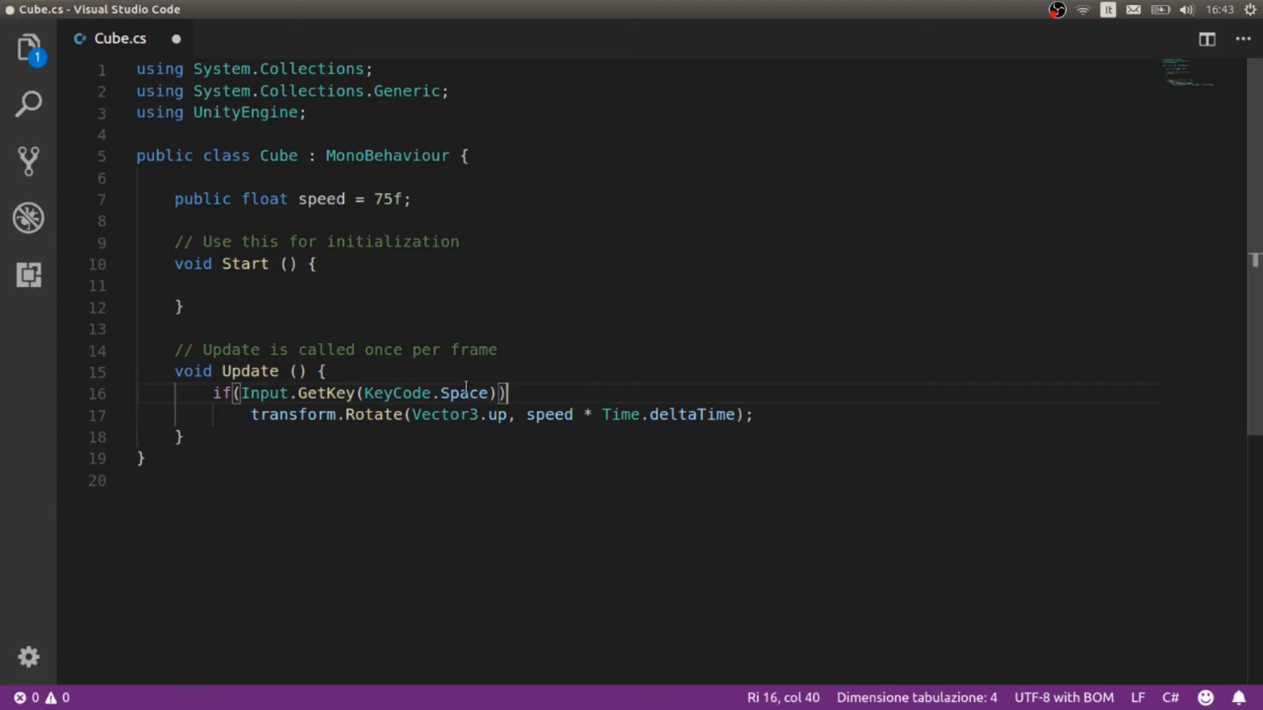
# Step: Fix the Space-key condition and rename both scaleTime references to timeScale
pyautogui.write('Down')
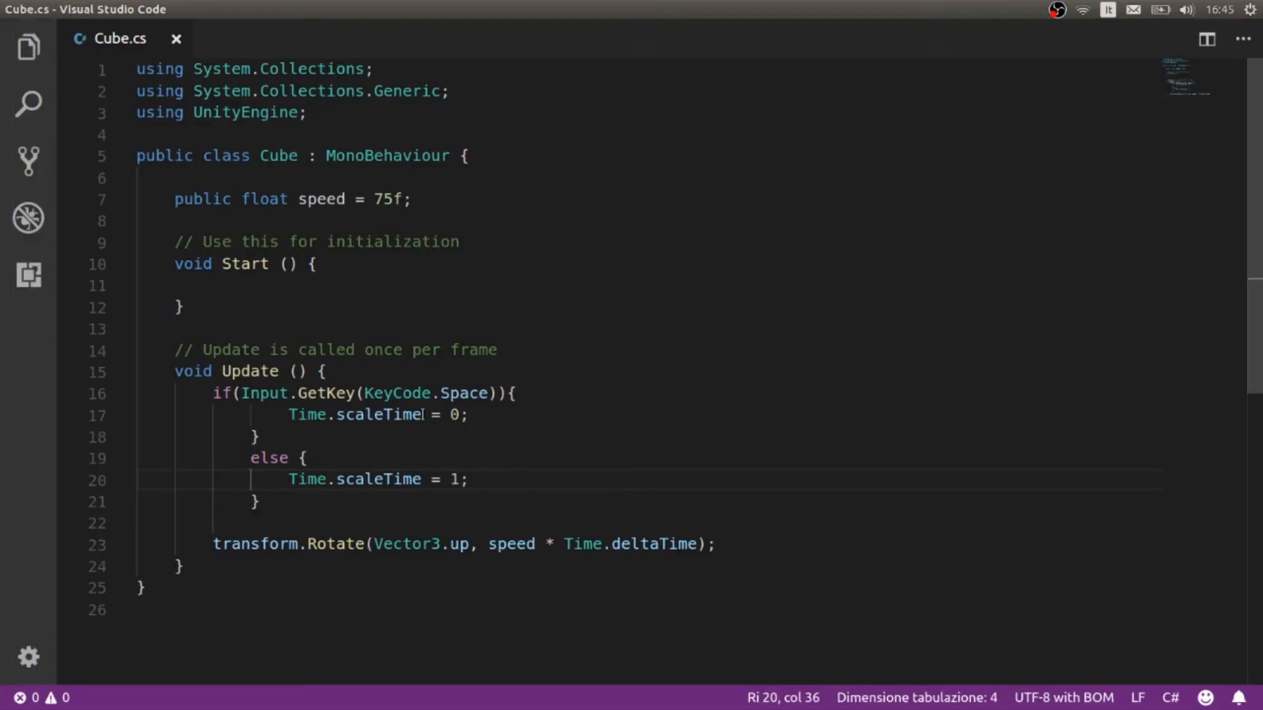
pyautogui.doubleClick(379, 415)
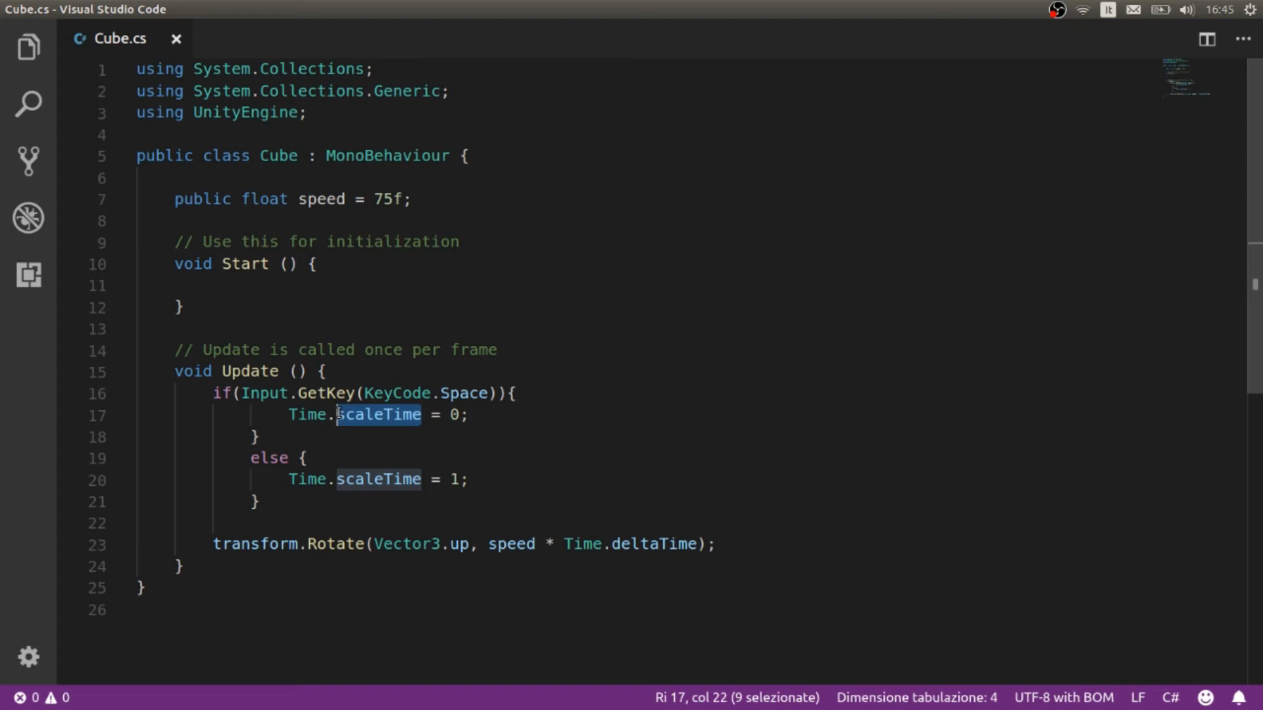
pyautogui.write('timeSc')
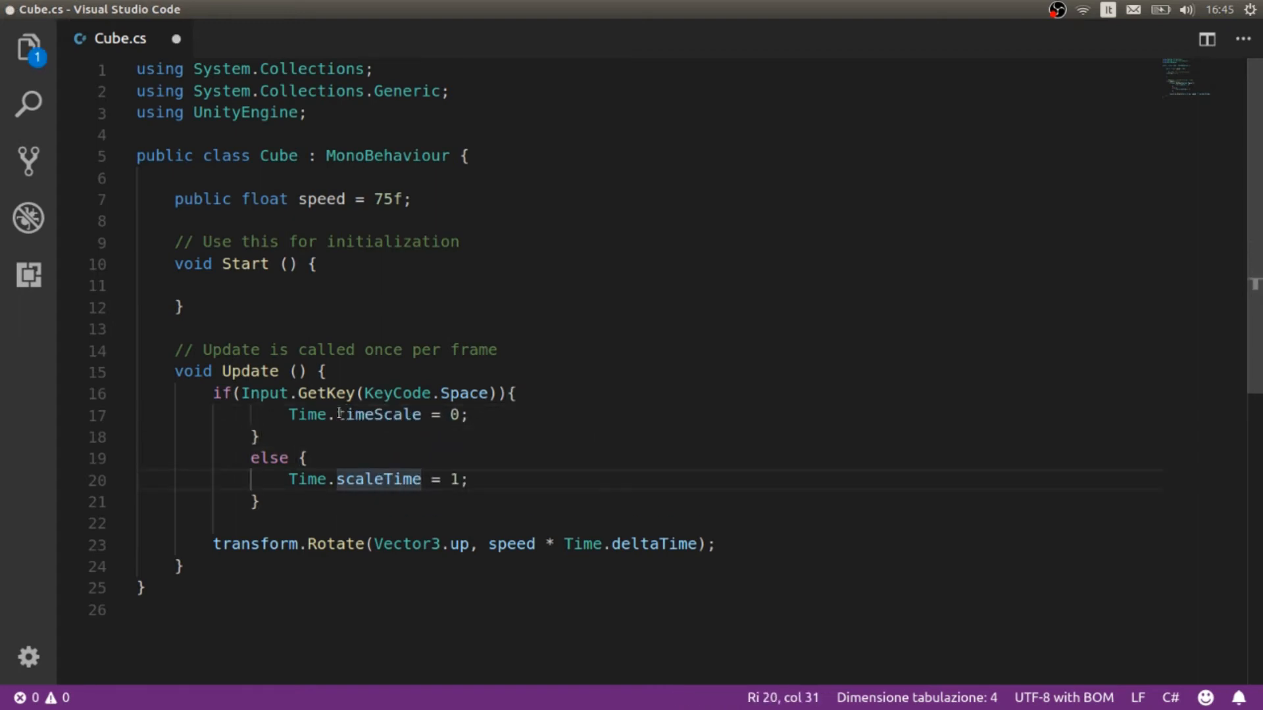
pyautogui.press('Delete')
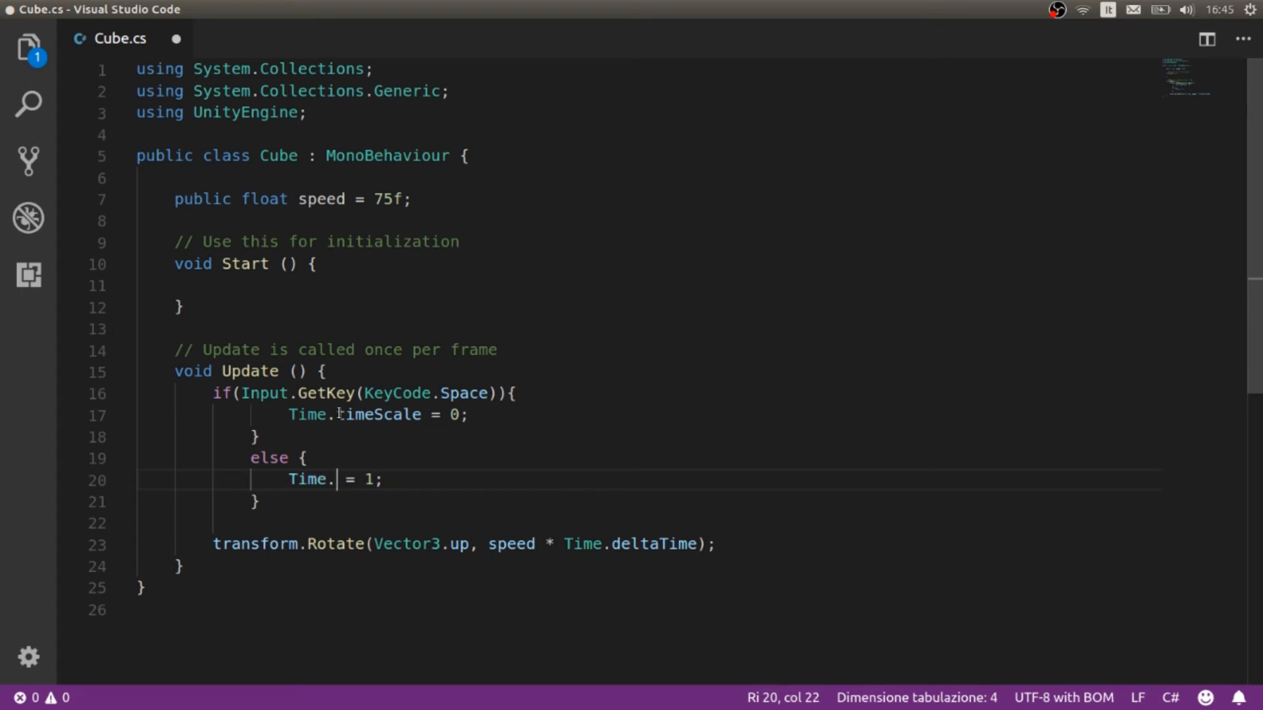
pyautogui.write('timeScale')
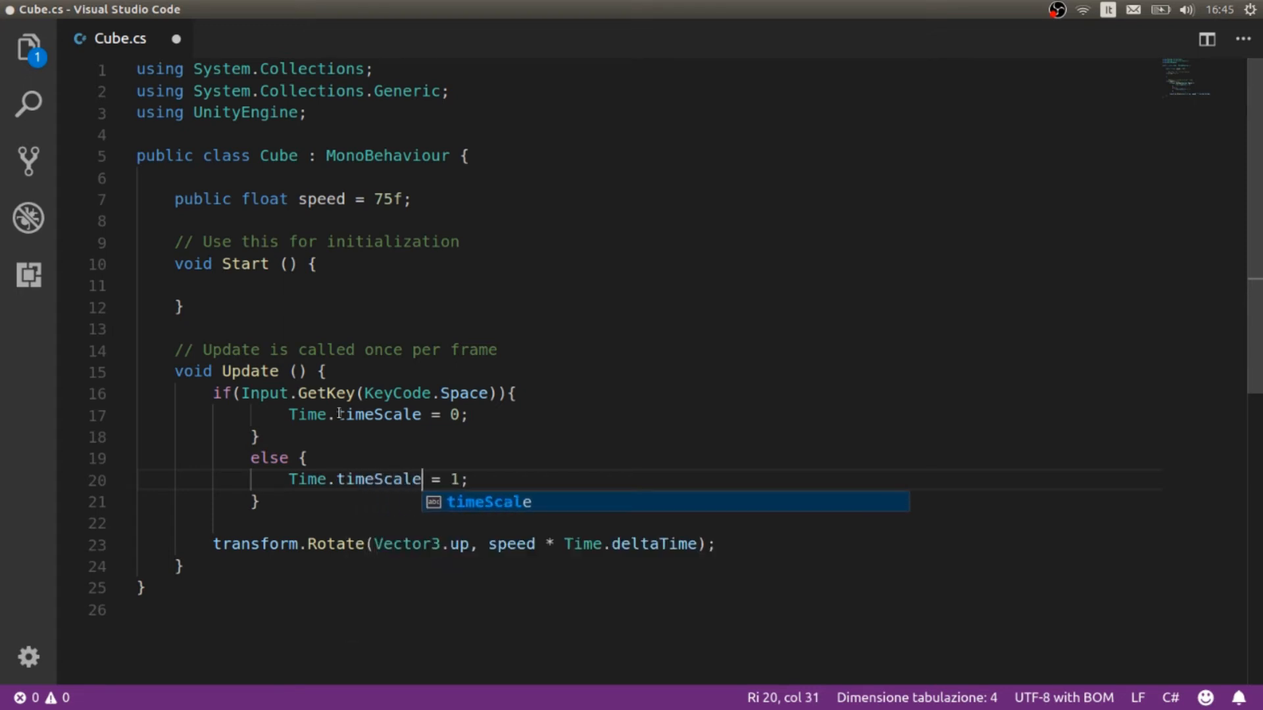
pyautogui.press('Escape')
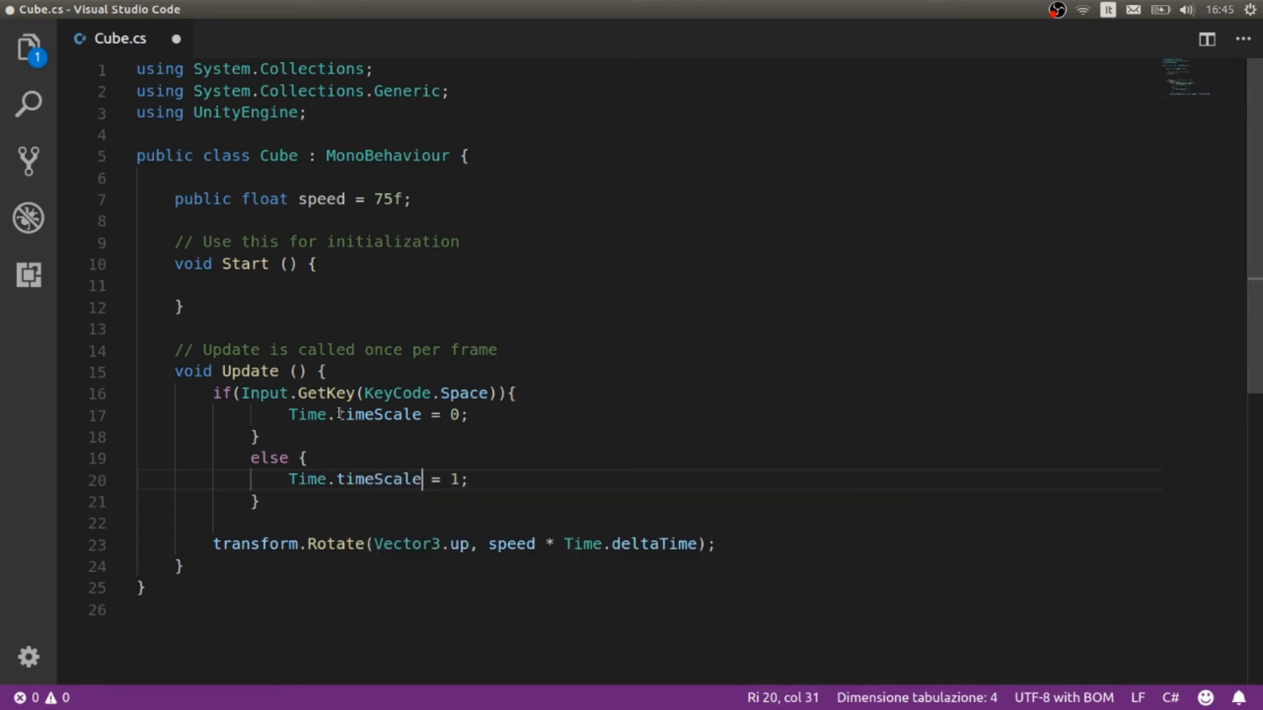